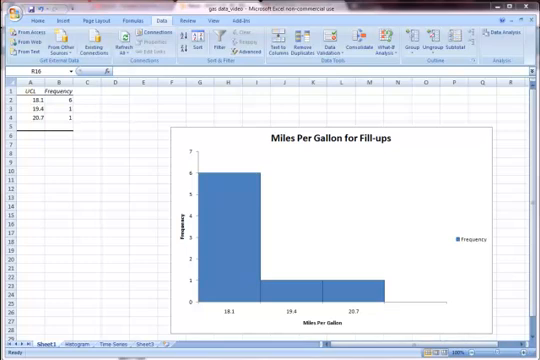
pyautogui.moveTo(480, 292)
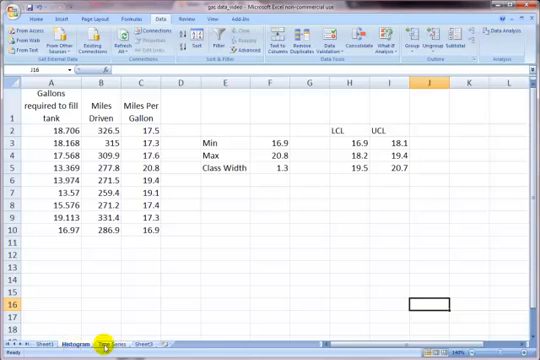
# Switch to the worksheet holding only the raw gallons and miles driven data.
pyautogui.click(108, 348)
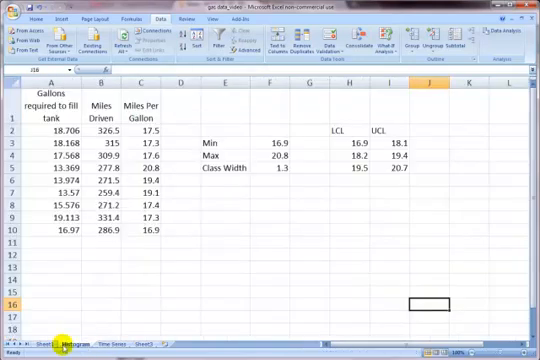
pyautogui.click(92, 344)
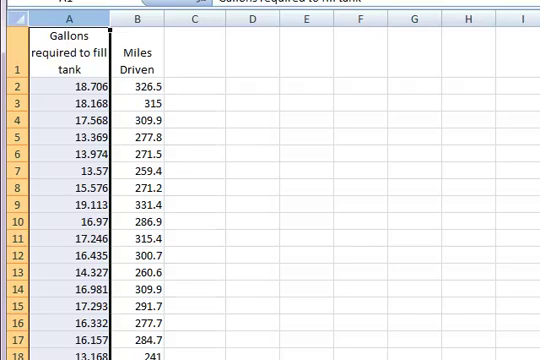
pyautogui.moveTo(186, 78)
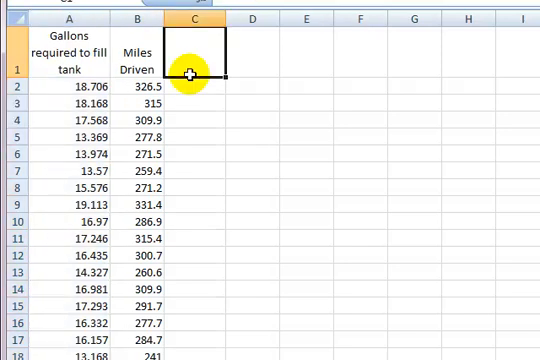
# Enter the header 'Aggregate Miles per Gallon' in C1 and reselect that cell.
pyautogui.write('Aggre')
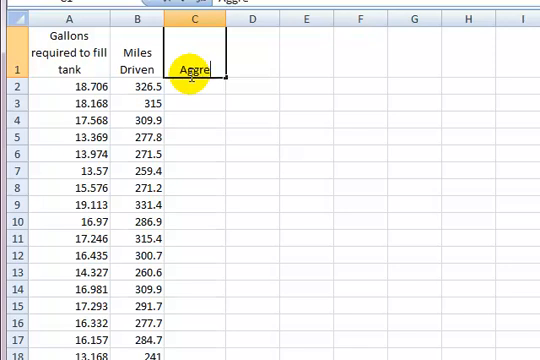
pyautogui.write('gate')
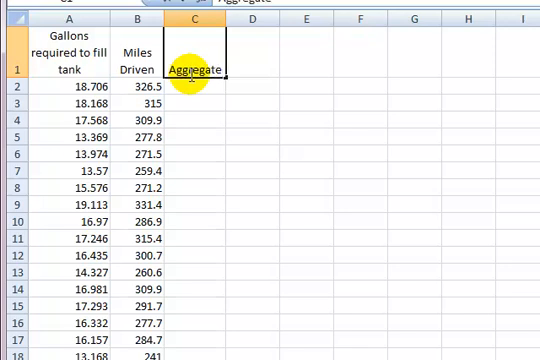
pyautogui.write('Miles per Gallon')
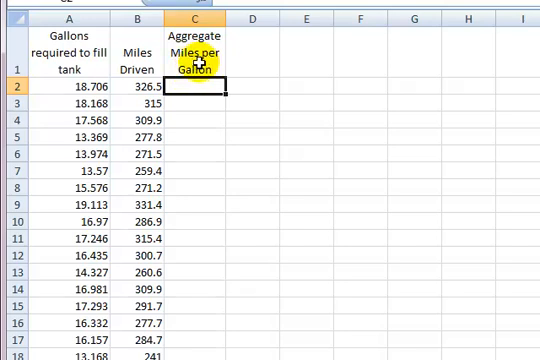
pyautogui.click(196, 52)
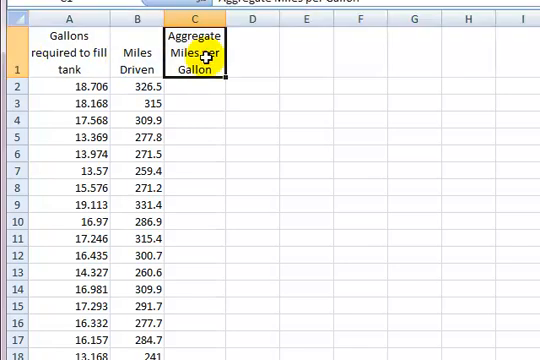
# Turn on Wrap text for the C1 header through Format Cells so it matches the other headers.
pyautogui.rightClick(200, 60)
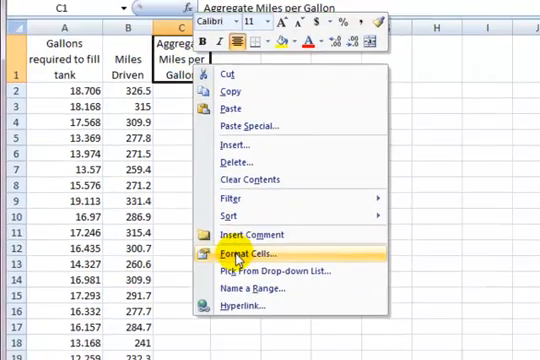
pyautogui.click(248, 248)
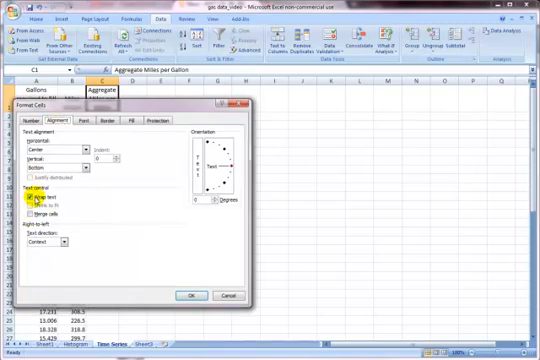
pyautogui.click(28, 204)
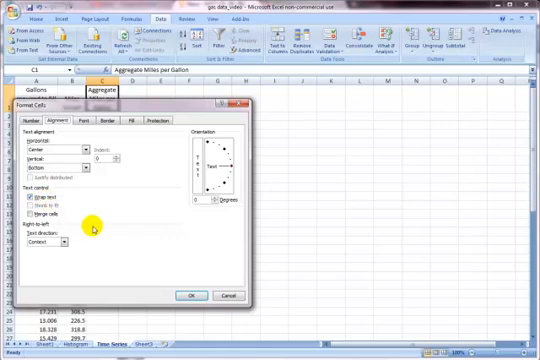
pyautogui.click(186, 296)
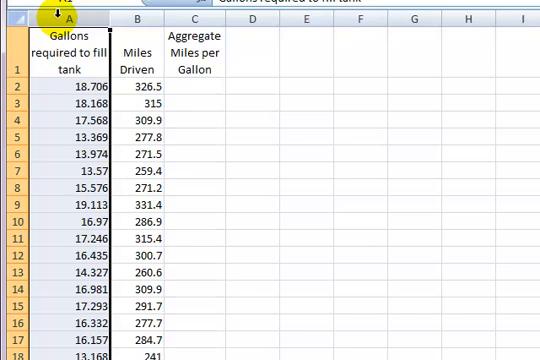
# Insert an 'Observation' column before the gallons data and number its first rows 1 and 2.
pyautogui.rightClick(62, 20)
pyautogui.write('Observation')
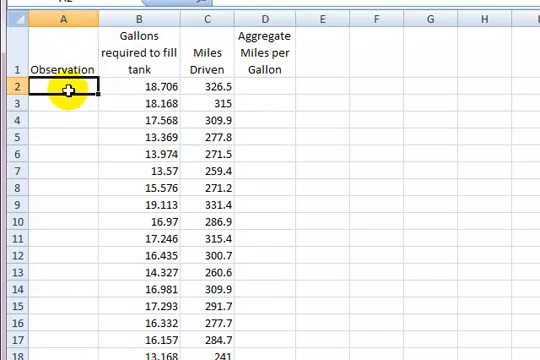
pyautogui.write('1')
pyautogui.click(64, 104)
pyautogui.write('2')
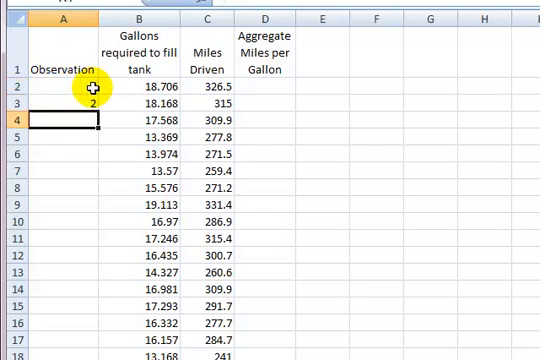
pyautogui.click(56, 96)
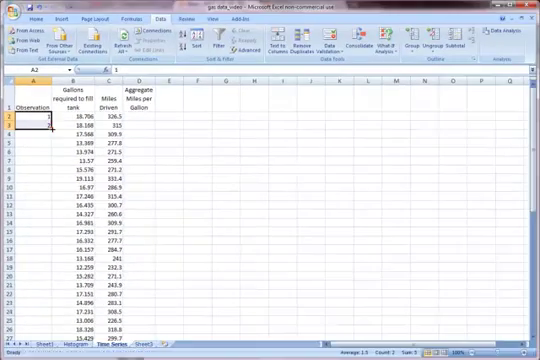
# Fill the Observation numbering series down through the last data row.
pyautogui.scroll(-3)
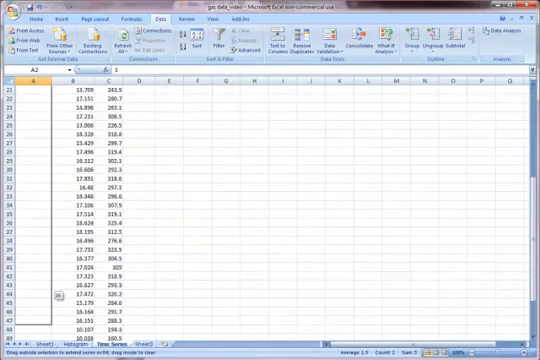
pyautogui.scroll(-3)
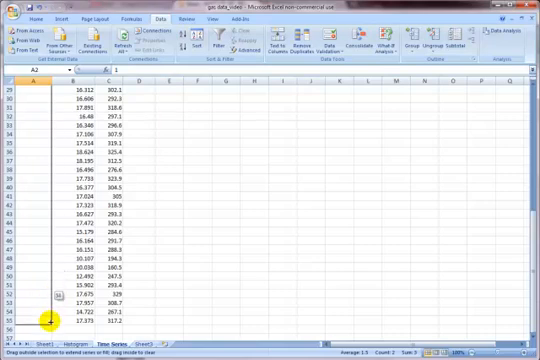
pyautogui.scroll(3)
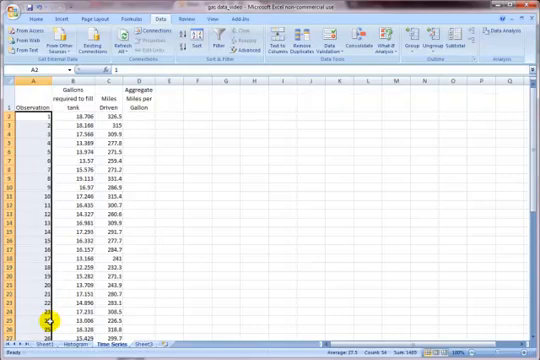
pyautogui.scroll(-3)
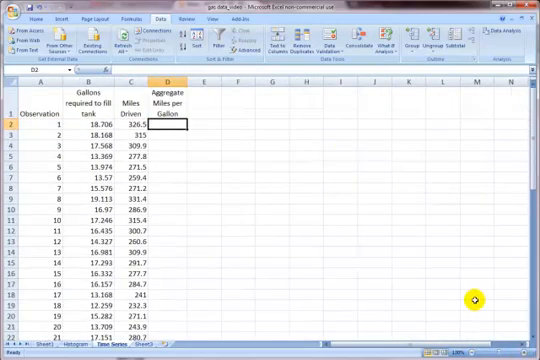
pyautogui.moveTo(196, 144)
pyautogui.write('=sum(C2:C3')
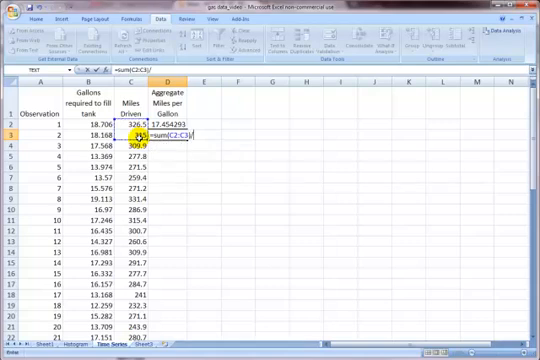
# Enter the first cumulative formula dividing summed miles by summed gallons, giving about 17.4 MPG.
pyautogui.write('/sum')
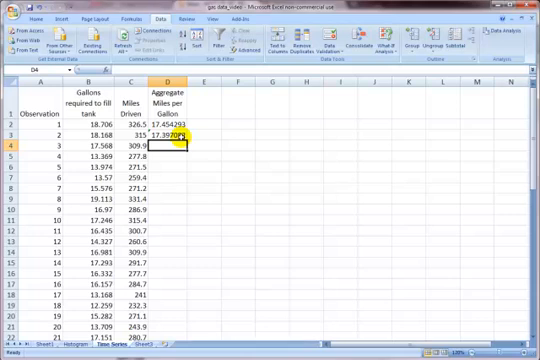
# Write =SUM(C$3:C5)/SUM(B$3:B5) in D5 for observation 3's aggregate MPG.
pyautogui.click(180, 138)
pyautogui.write('=SUM(C3:C4)/SUM(B3:B4)')
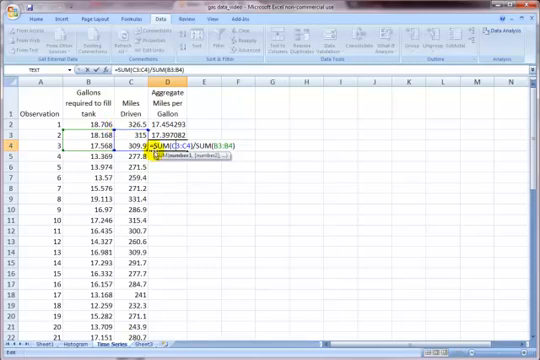
# Confirm the D5 formula and fill it down so every observation shows a cumulative MPG near 17–18.
pyautogui.press('Return')
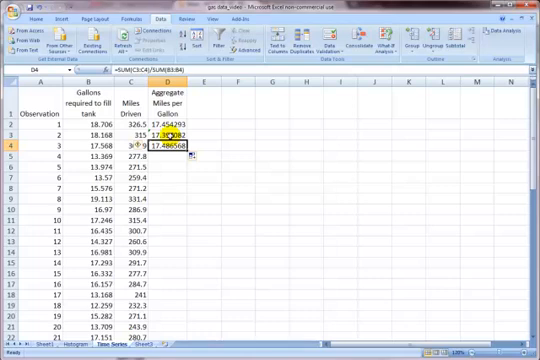
pyautogui.click(176, 136)
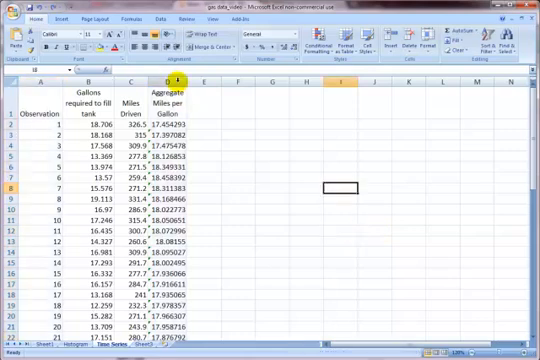
# Insert a Line with Markers chart of column D titled Aggregate Miles per Gallon.
pyautogui.click(170, 76)
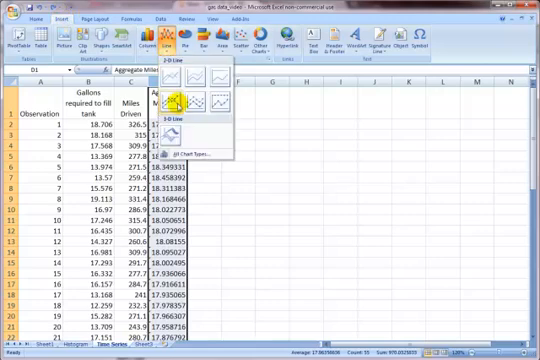
pyautogui.click(172, 100)
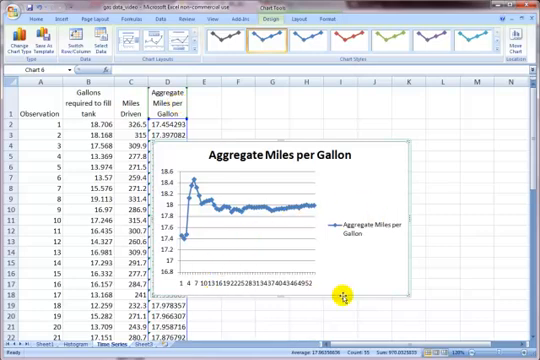
pyautogui.moveTo(384, 214)
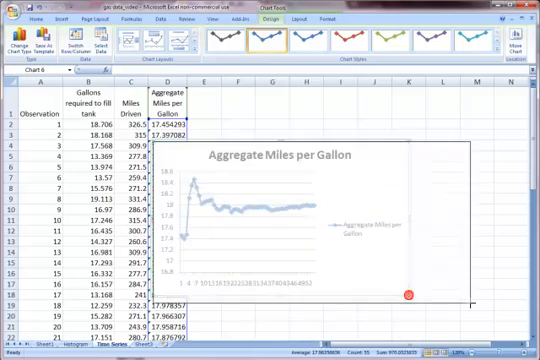
# Move and enlarge the aggregate MPG chart so its levelling-off trend is easy to read.
pyautogui.scroll(-3)
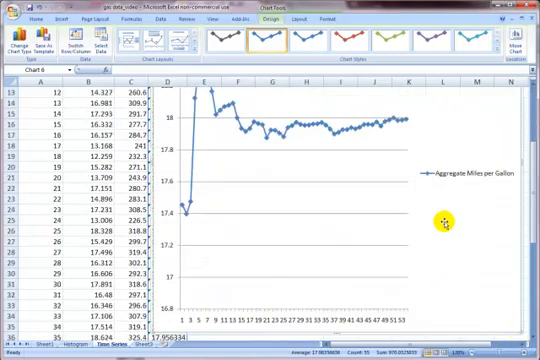
pyautogui.moveTo(520, 340)
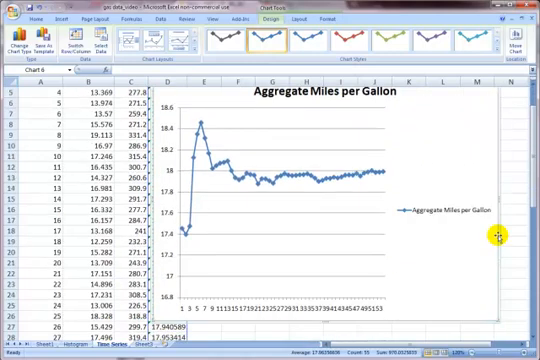
pyautogui.moveTo(280, 304)
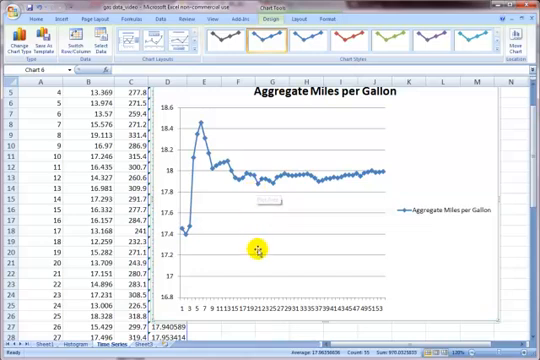
pyautogui.moveTo(168, 48)
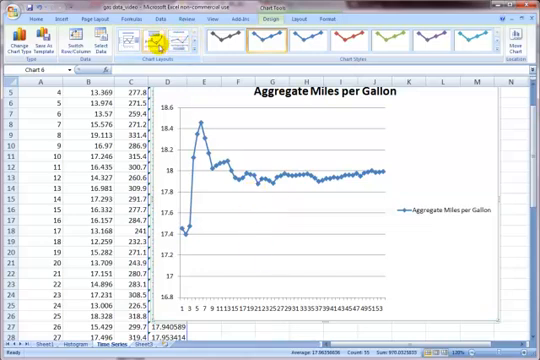
pyautogui.moveTo(190, 42)
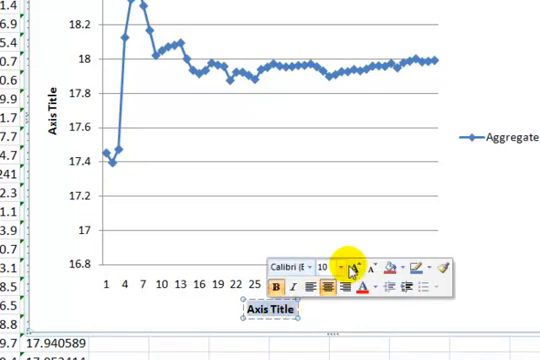
# Set the horizontal axis title to 'Observation Number'.
pyautogui.click(348, 268)
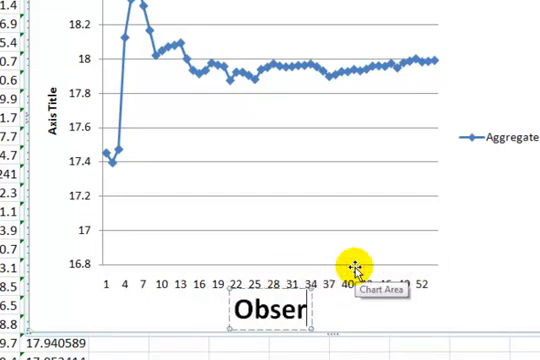
pyautogui.write('Observation Number')
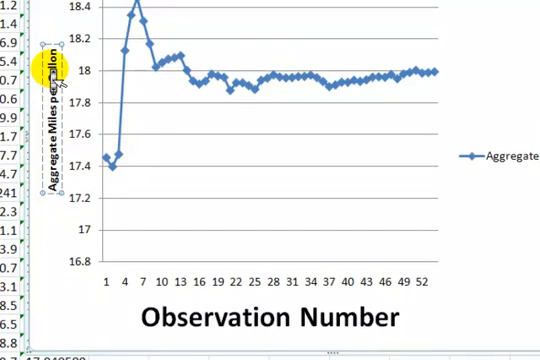
pyautogui.moveTo(50, 190)
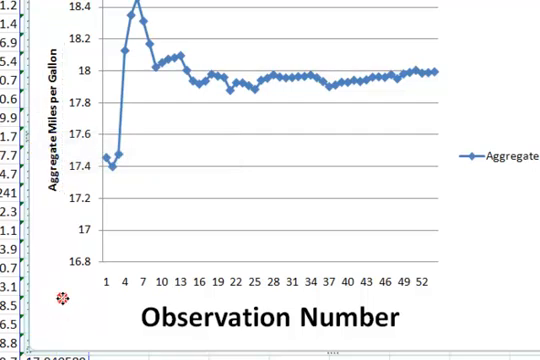
pyautogui.moveTo(178, 136)
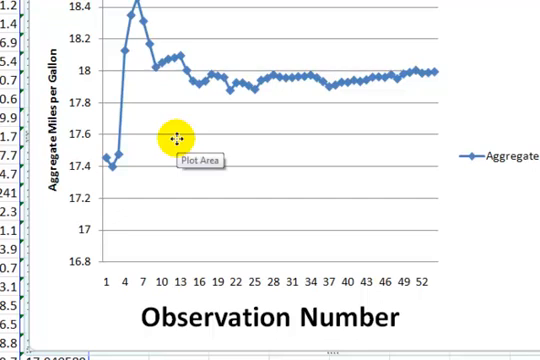
pyautogui.moveTo(116, 190)
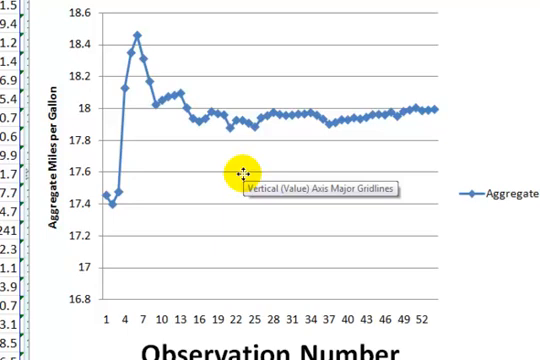
pyautogui.moveTo(340, 112)
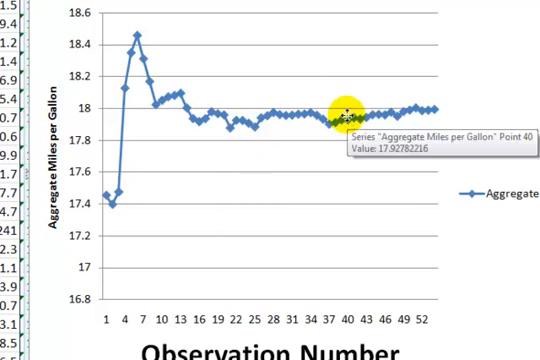